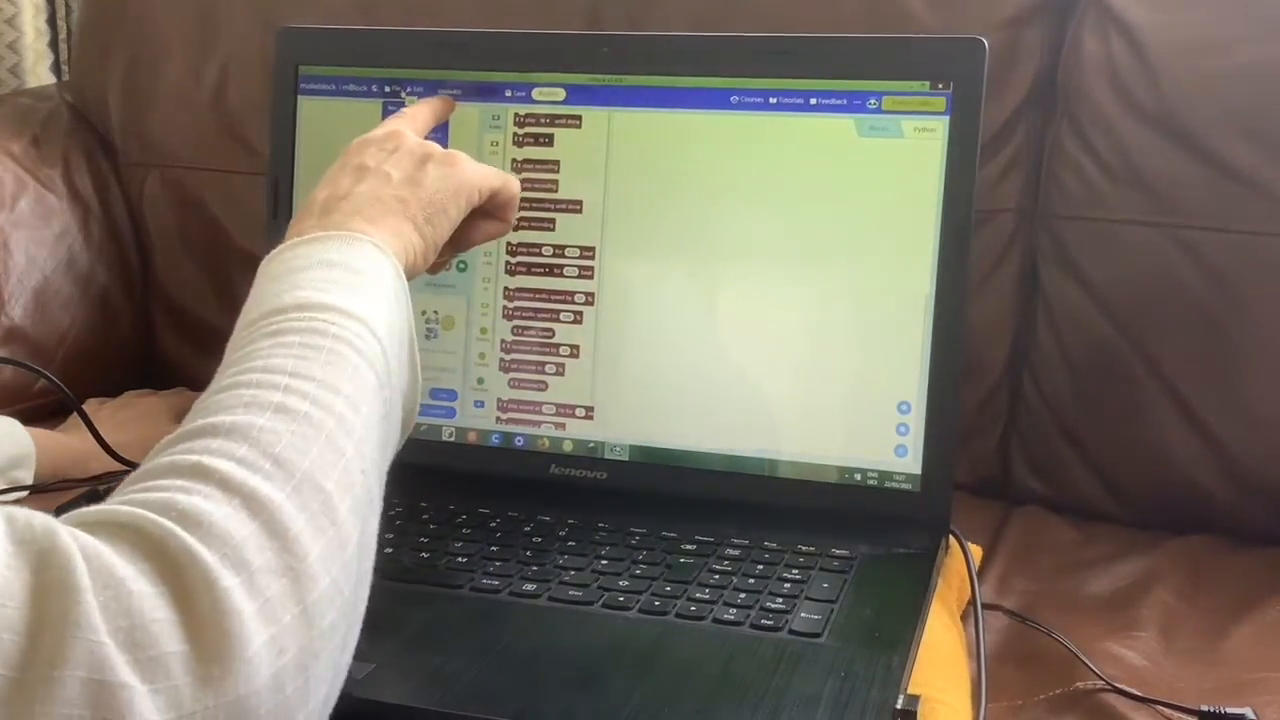
Open the File menu in the mBlock top bar
{"action": "left_click", "coordinate": [391, 88]}
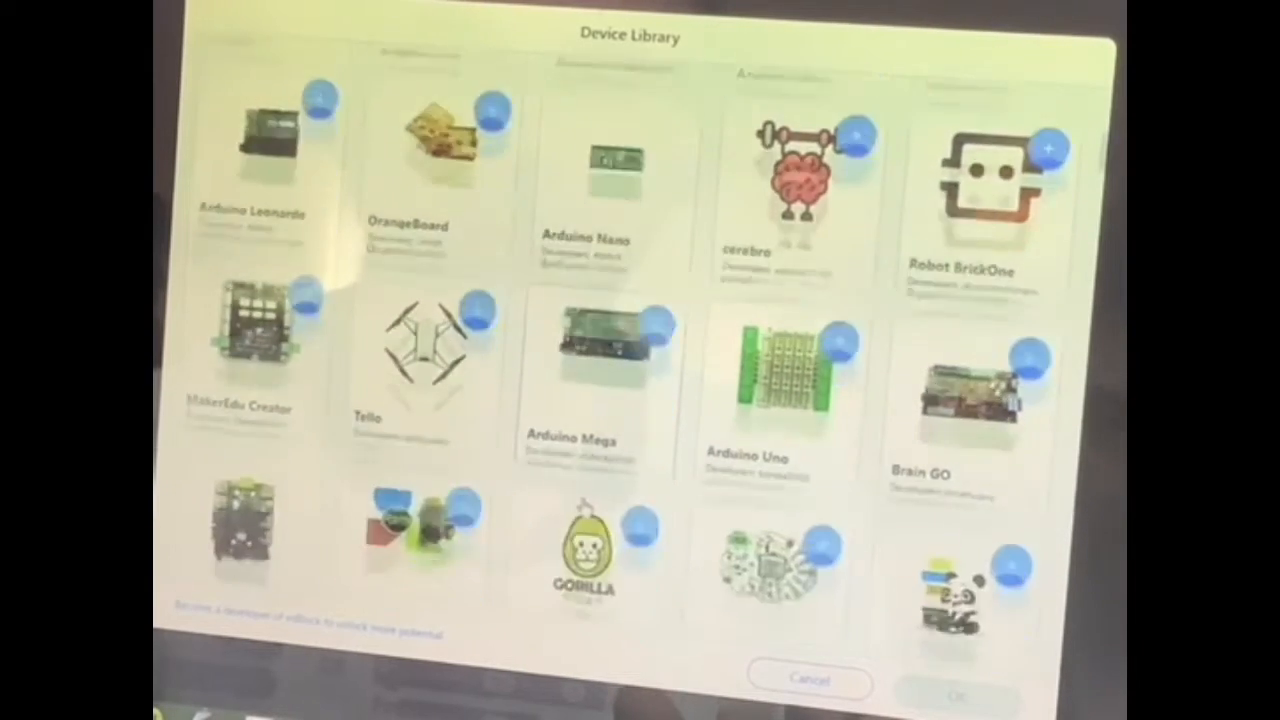
Scroll the Device Library to Orion and confirm adding it
{"action": "scroll", "scroll_direction": "down", "scroll_amount": 3}
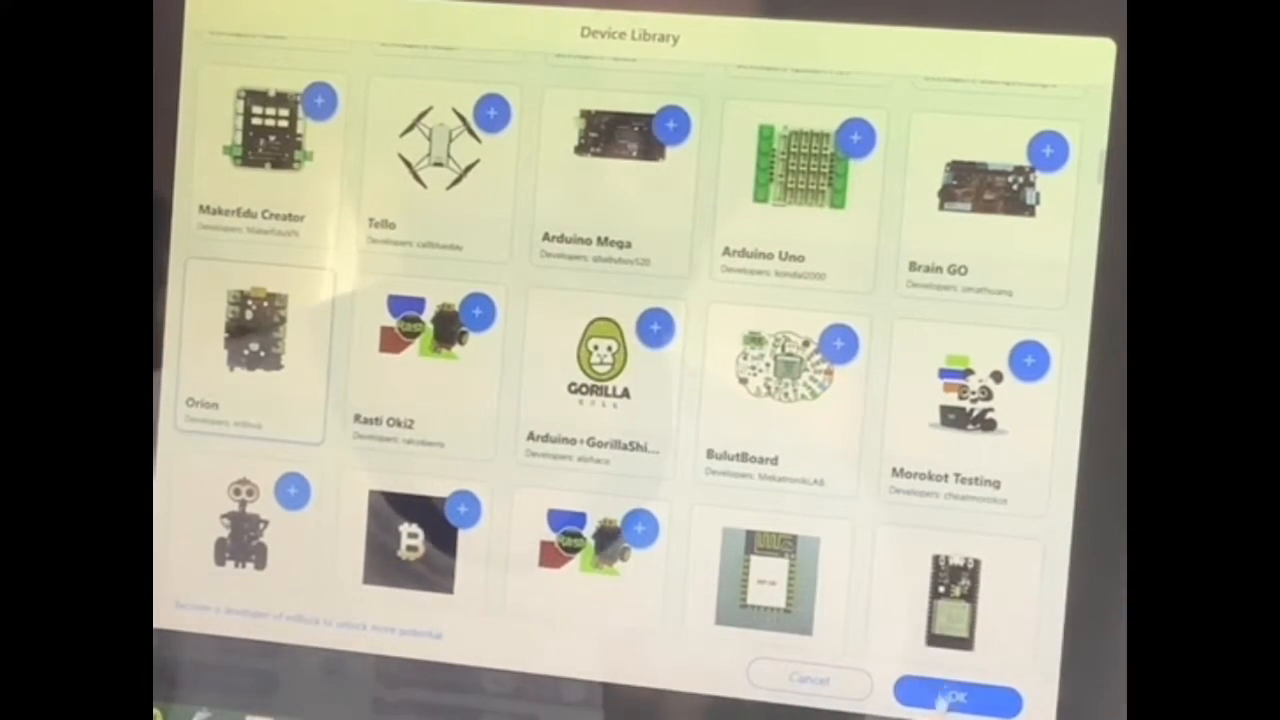
{"action": "left_click", "coordinate": [955, 698]}
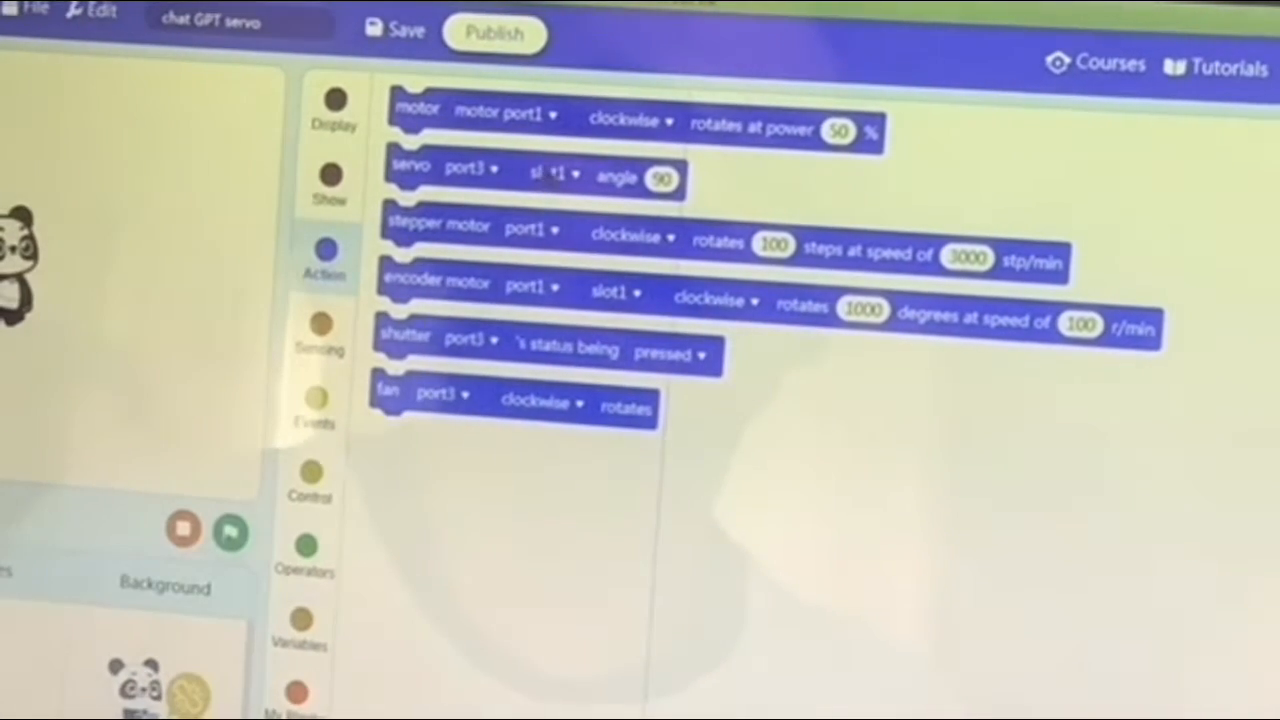
Drag the 'servo port3 slot1 angle 90' block into the scripts area
{"action": "left_click_drag", "start_coordinate": [535, 172], "coordinate": [1005, 490]}
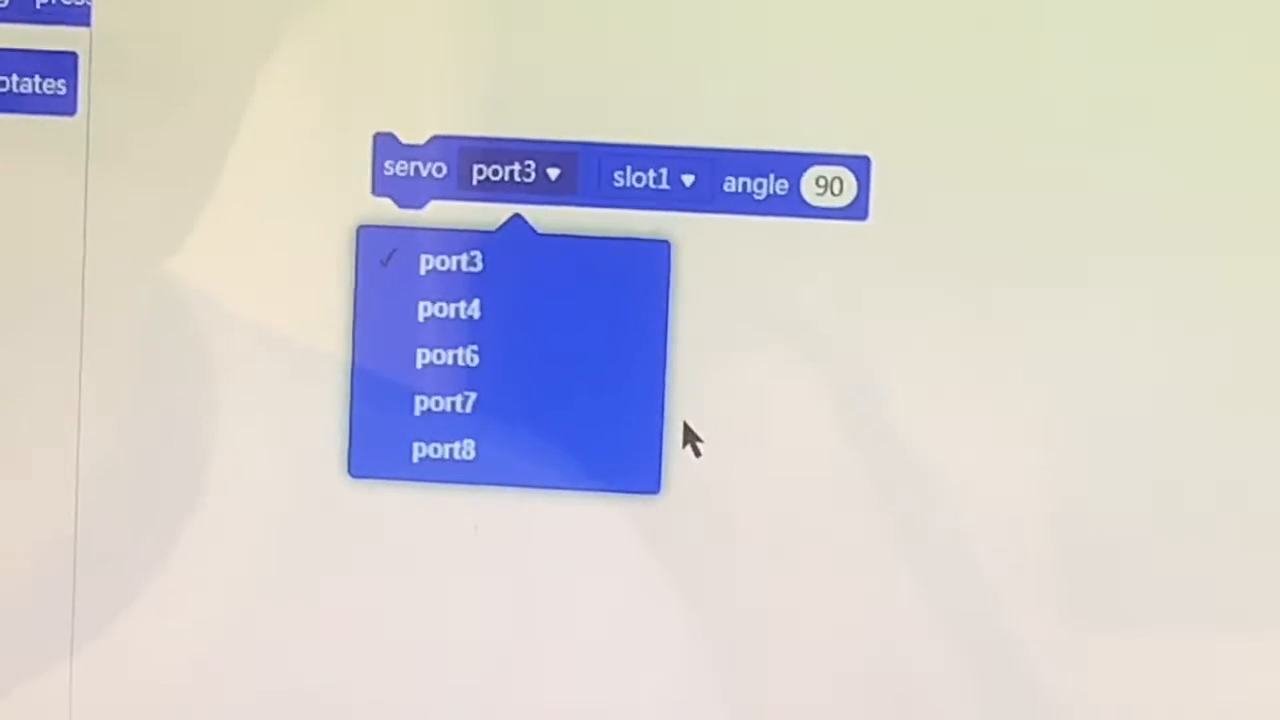
{"action": "mouse_move", "coordinate": [448, 357]}
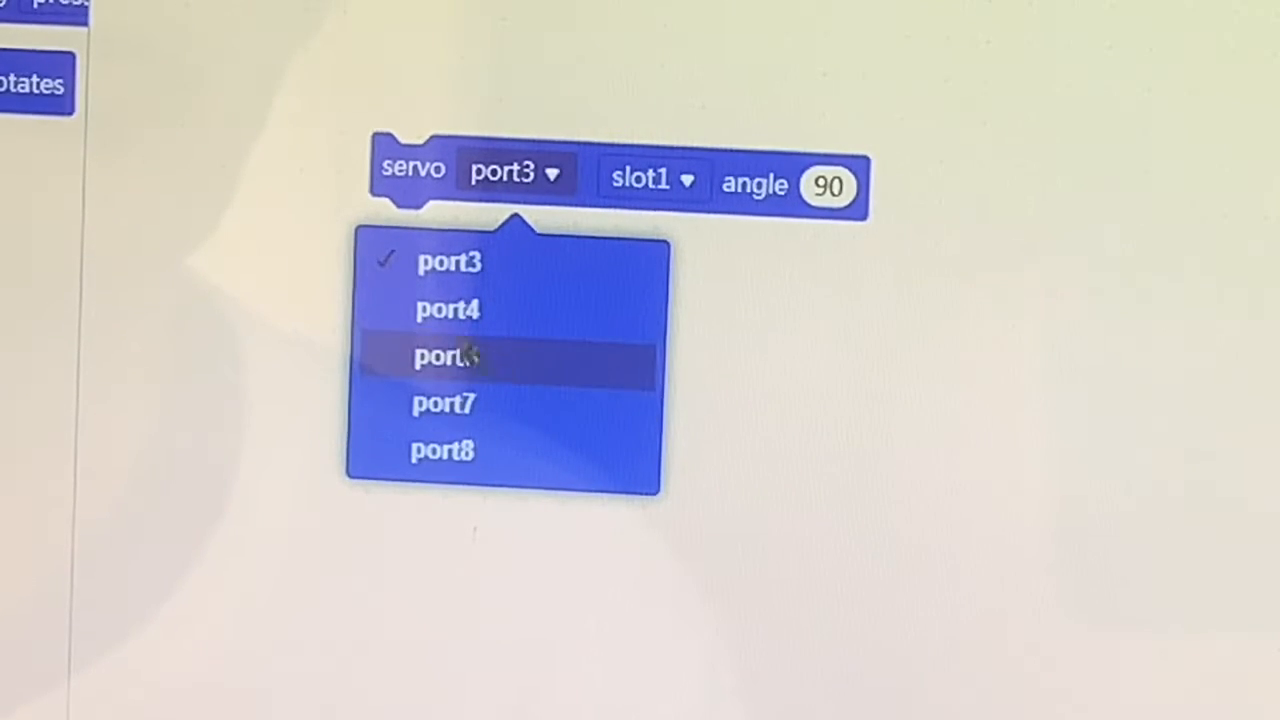
Change the servo block's port from port3 to port4
{"action": "left_click", "coordinate": [447, 310]}
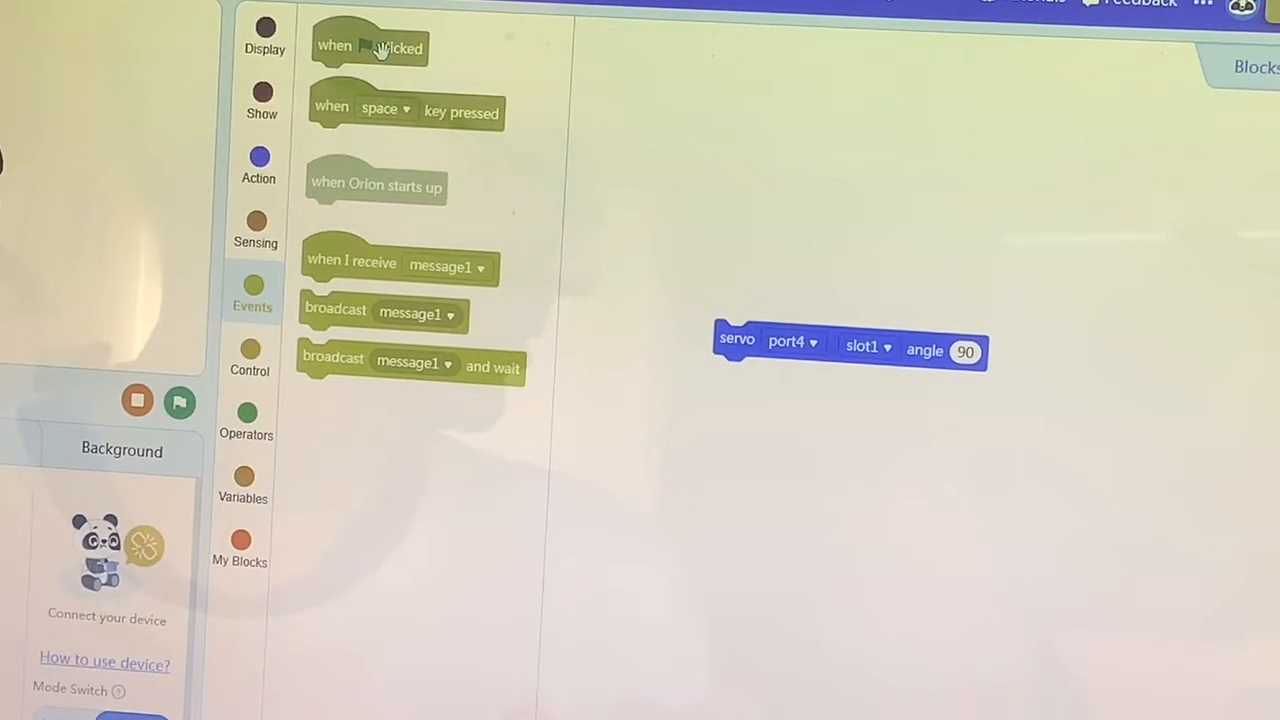
Put 'when flag clicked' above the servo block and a wait block below it
{"action": "left_click_drag", "start_coordinate": [370, 46], "coordinate": [740, 215]}
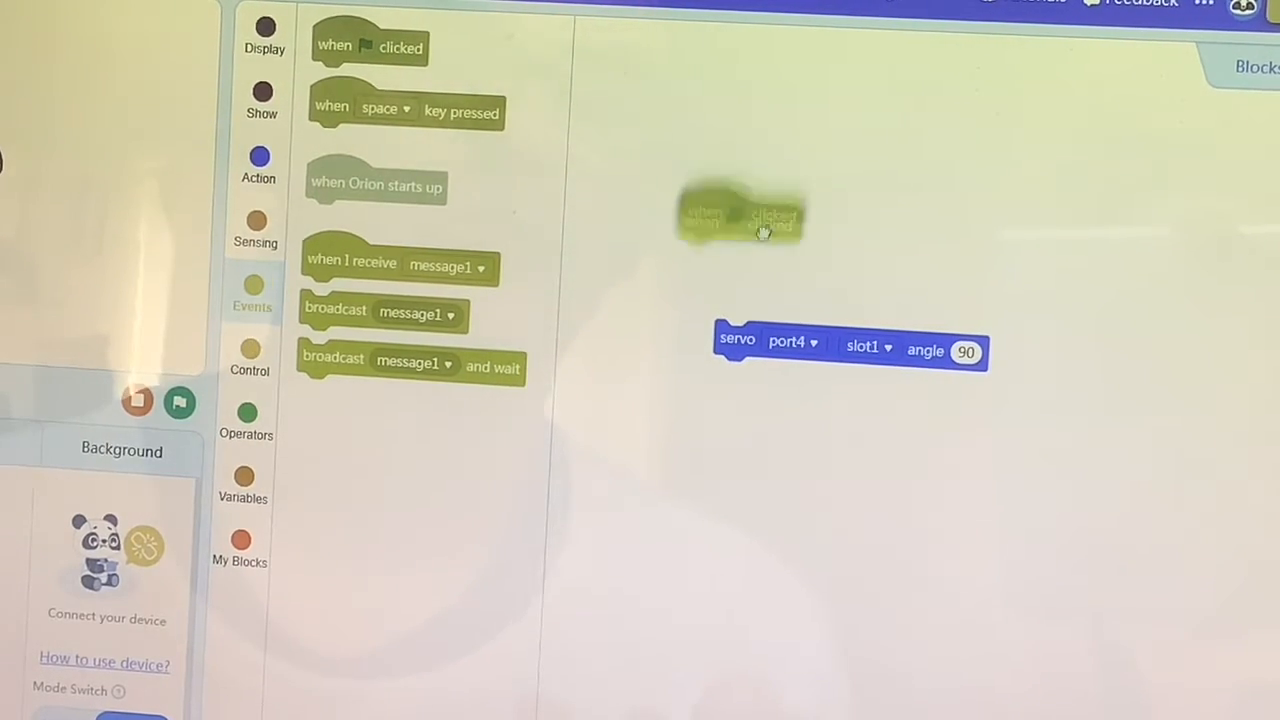
{"action": "left_click_drag", "start_coordinate": [740, 213], "coordinate": [785, 300]}
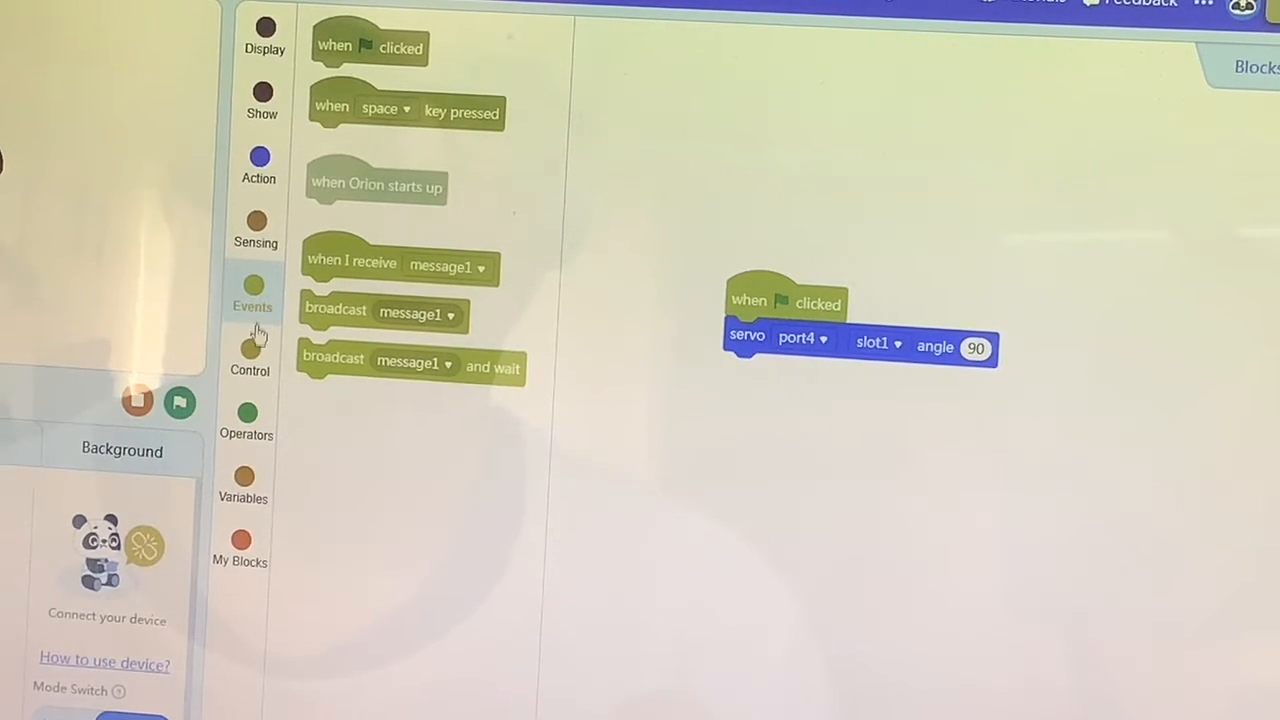
{"action": "left_click", "coordinate": [249, 355]}
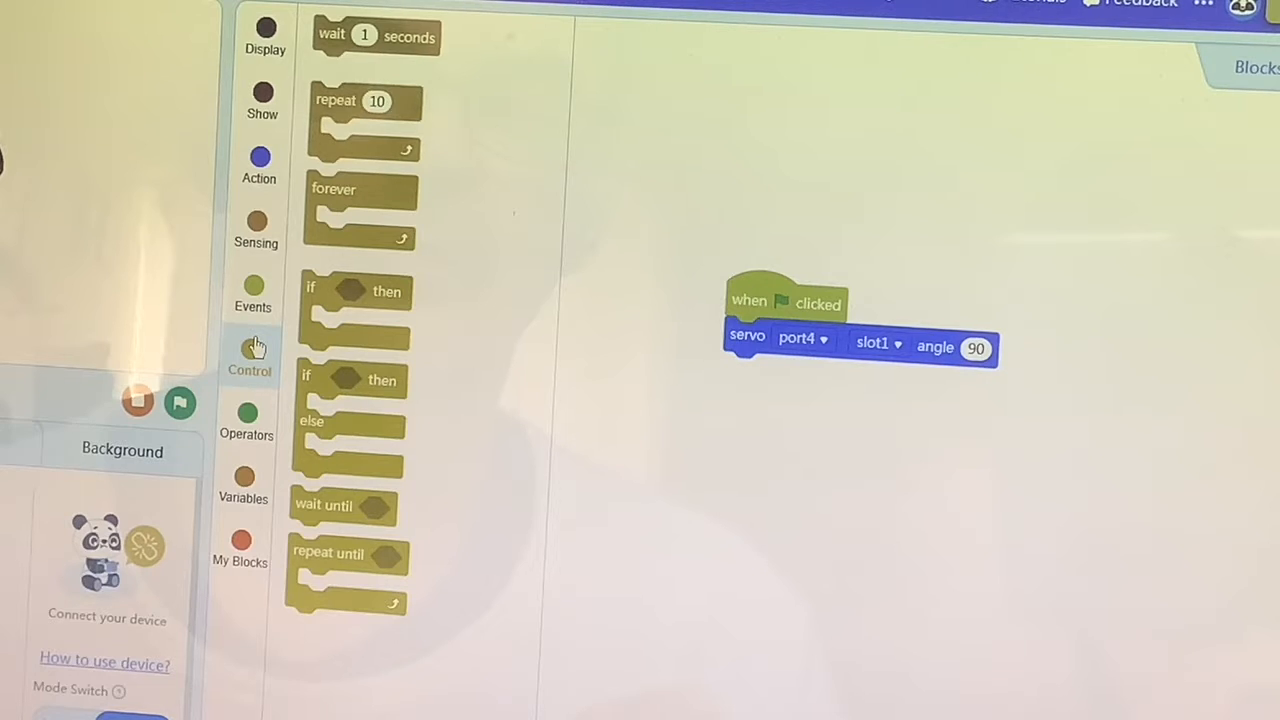
{"action": "left_click_drag", "start_coordinate": [375, 35], "coordinate": [800, 430]}
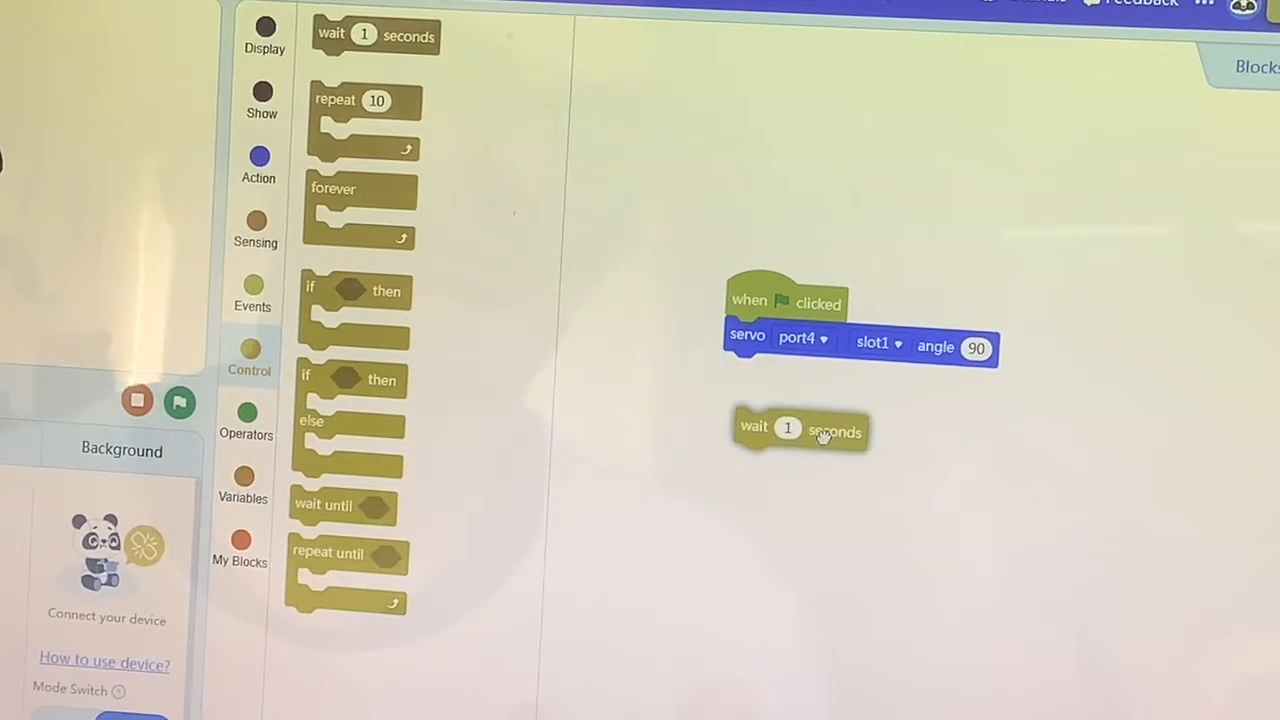
{"action": "left_click_drag", "start_coordinate": [800, 430], "coordinate": [787, 375]}
{"action": "type", "text": "2"}
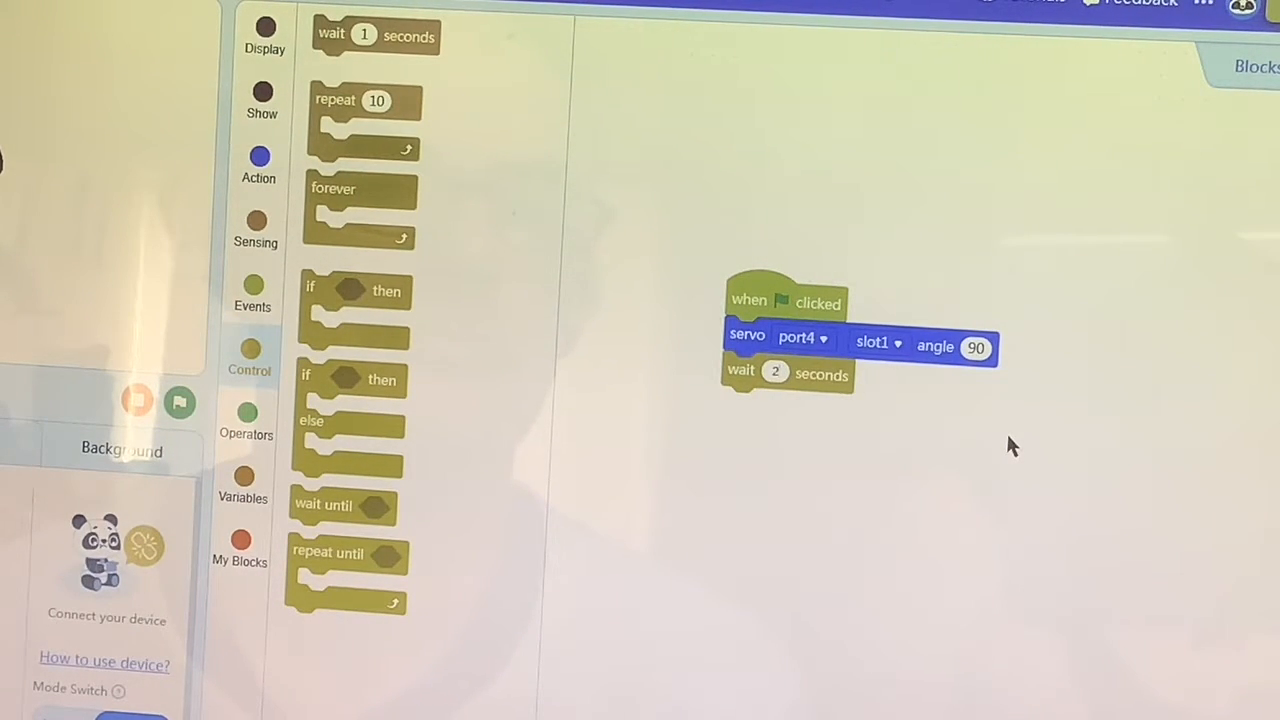
{"action": "mouse_move", "coordinate": [950, 395]}
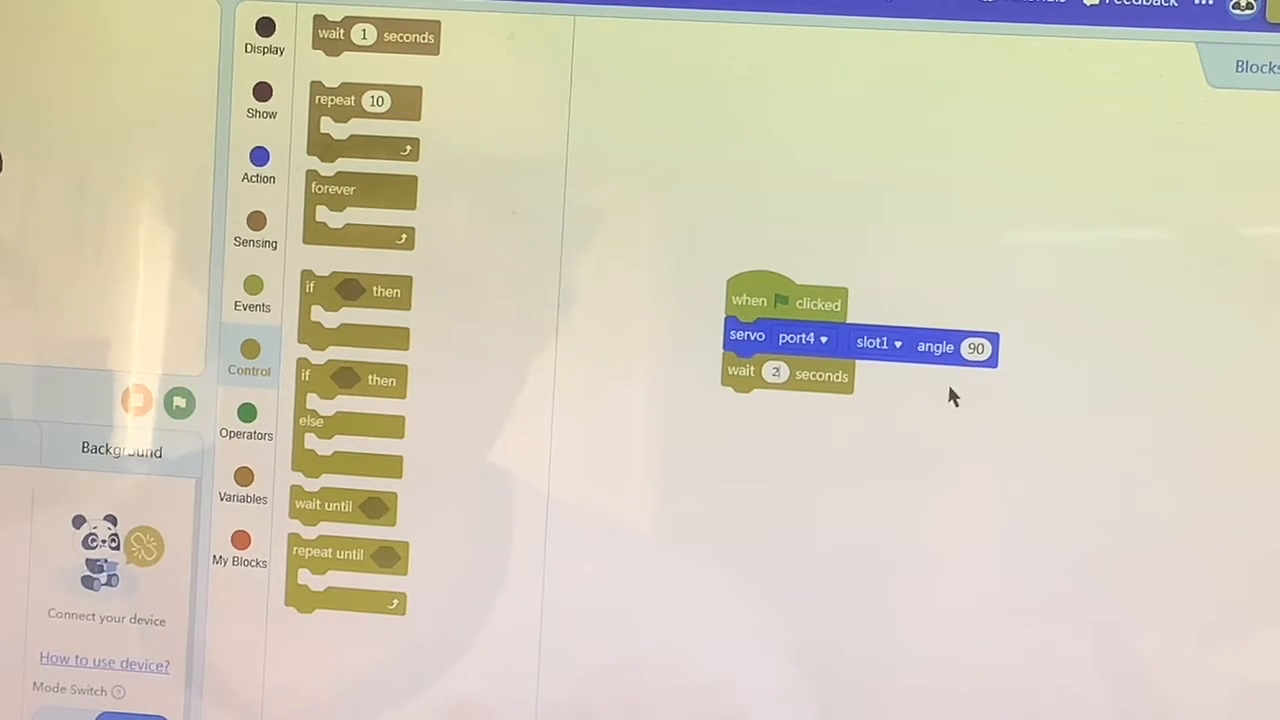
Duplicate the port4 servo block from its right-click menu
{"action": "right_click", "coordinate": [900, 340]}
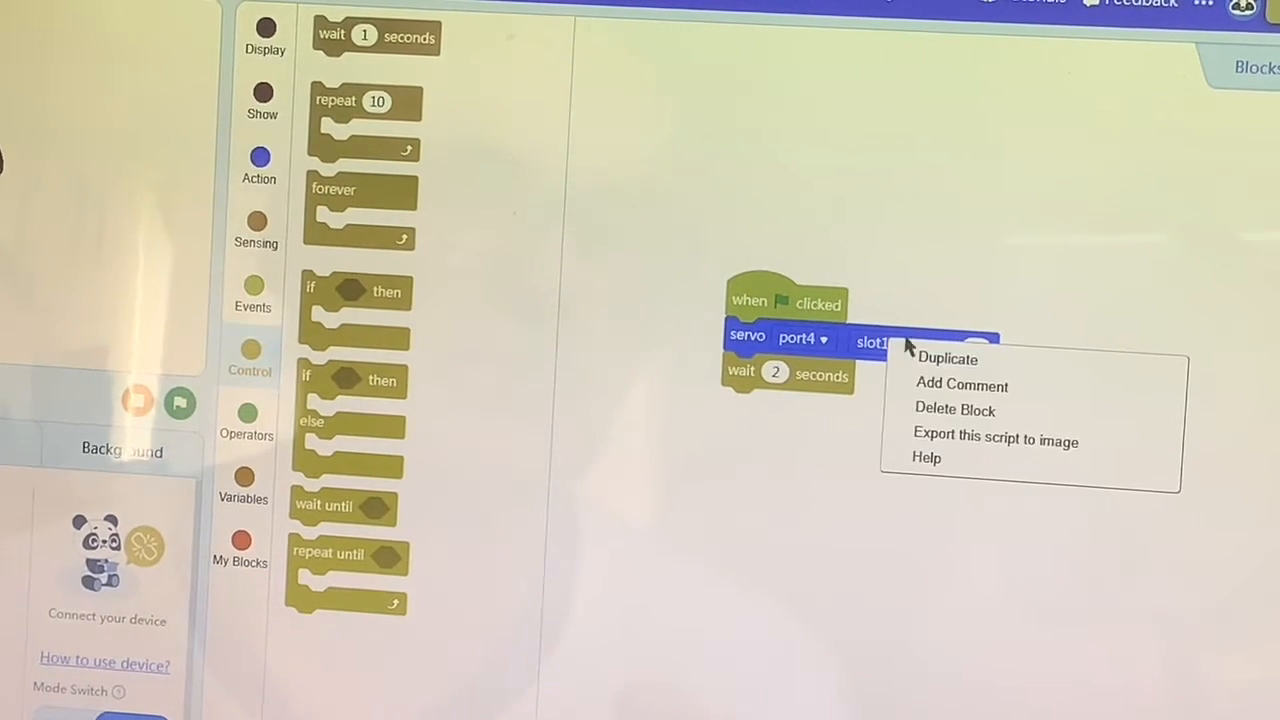
{"action": "left_click", "coordinate": [946, 358]}
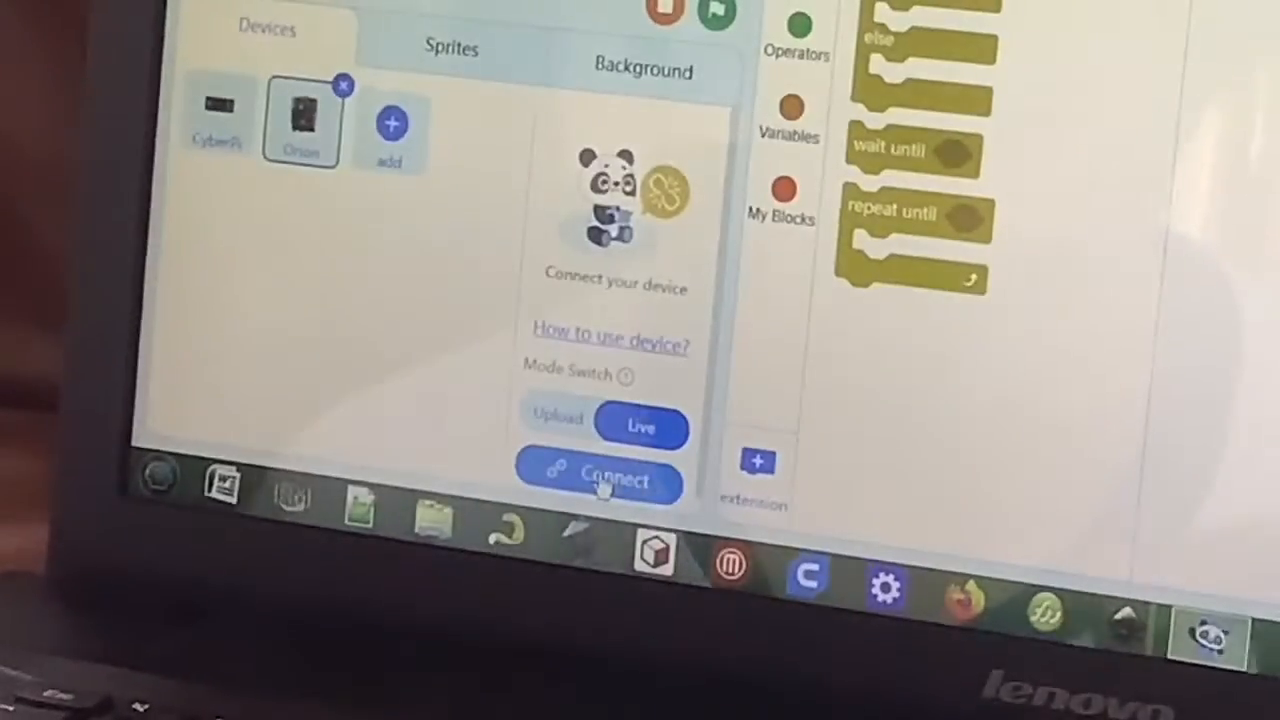
Connect to the Orion board on COM3
{"action": "left_click", "coordinate": [598, 478]}
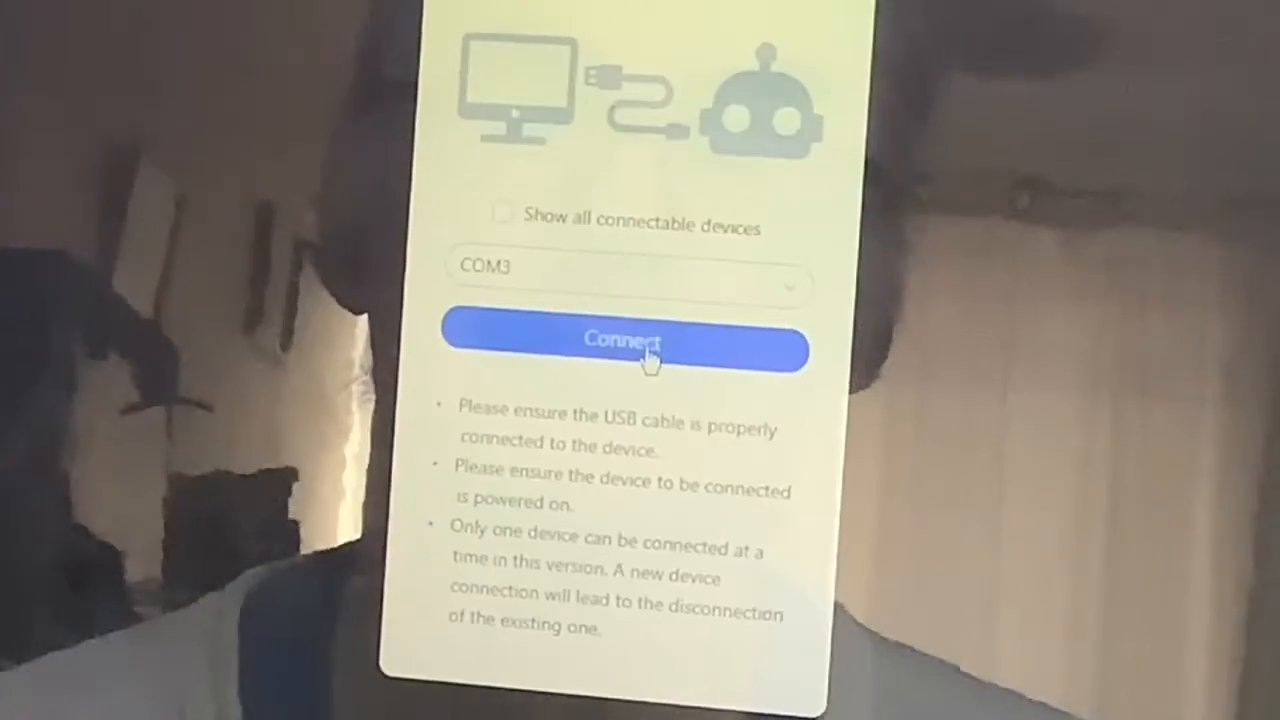
{"action": "left_click", "coordinate": [622, 345]}
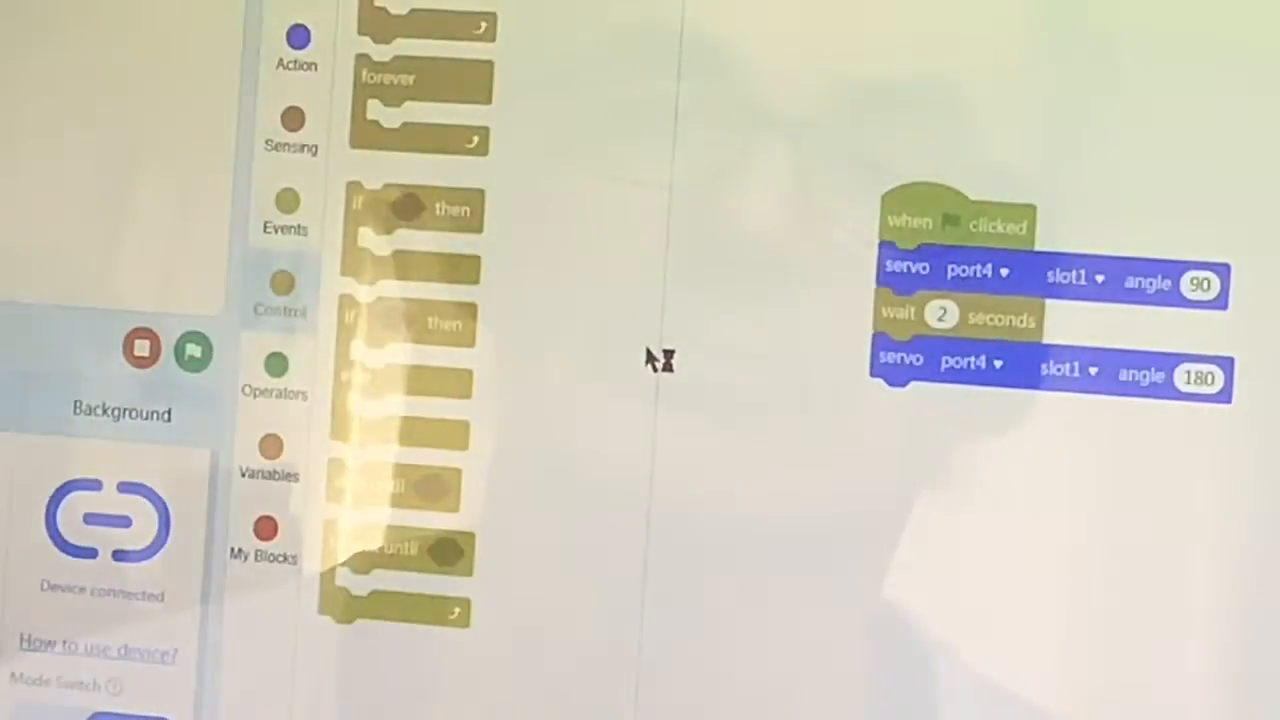